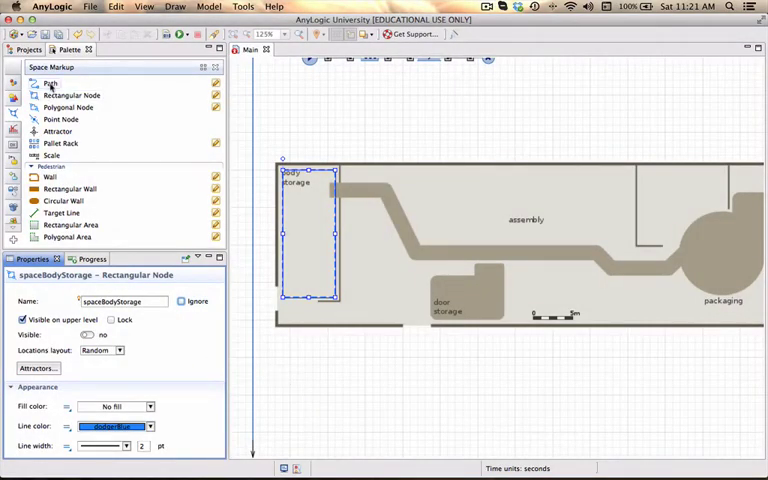
- Start drawing a Path from Space Markup along the conveyor strip in the layout
left_click(56, 84)
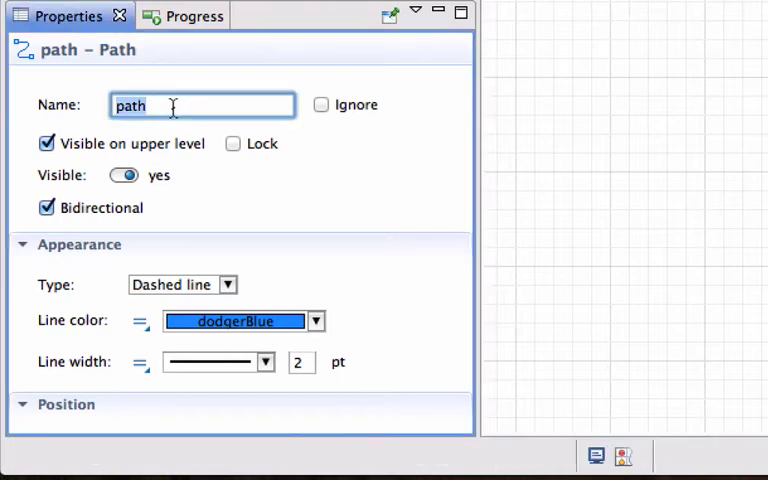
- Name the path spaceConveyorBodies and set its type to Conveyor, width 10
type("space")
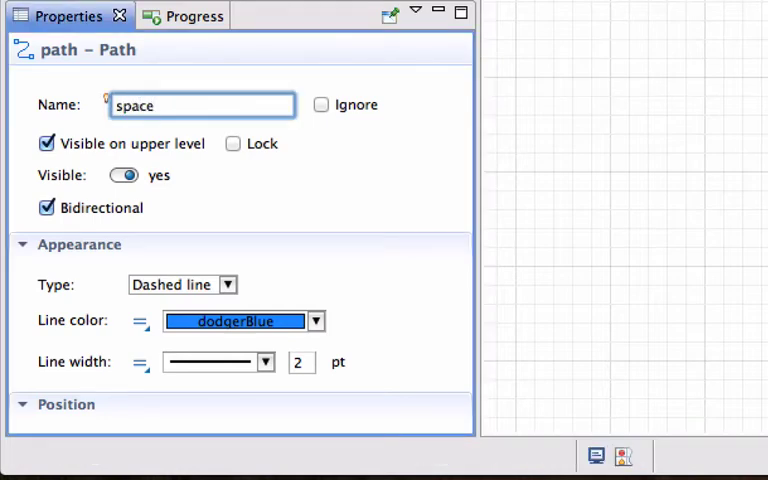
type("Conveyor")
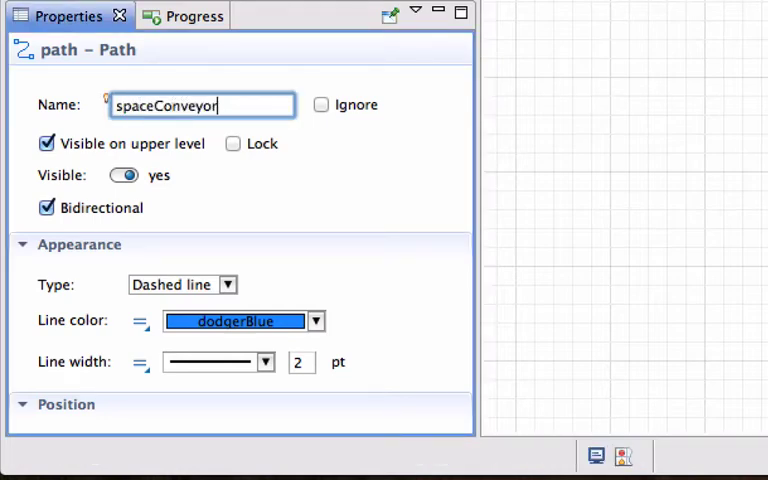
type("Bodies")
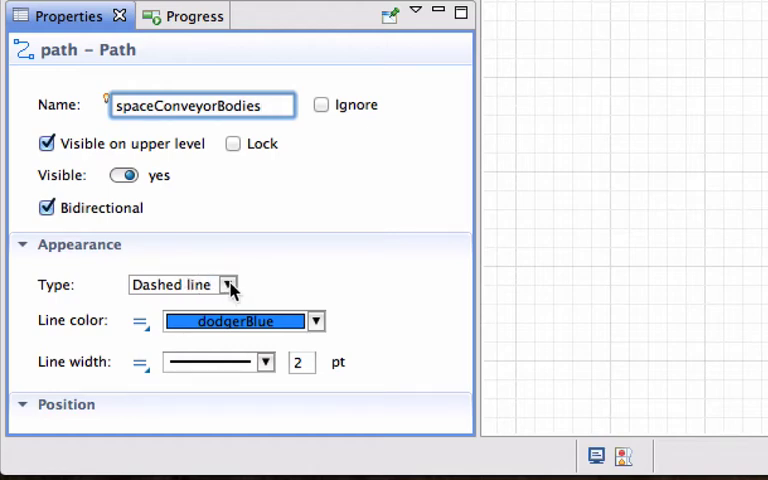
left_click(228, 284)
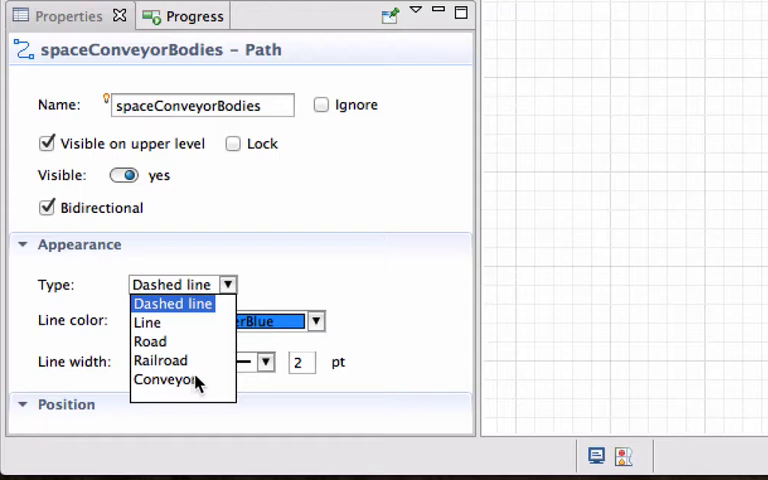
left_click(164, 380)
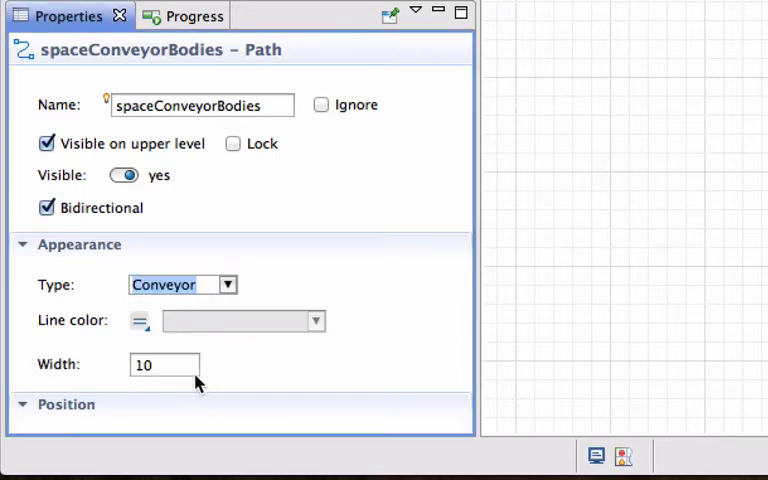
mouse_move(292, 364)
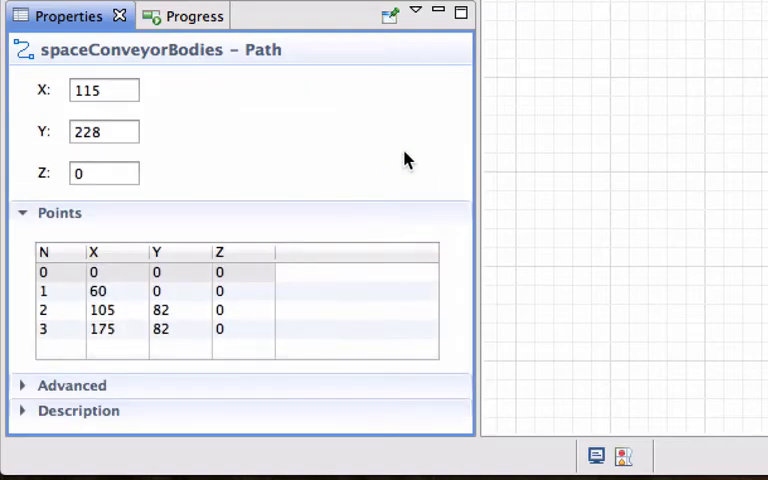
mouse_move(432, 146)
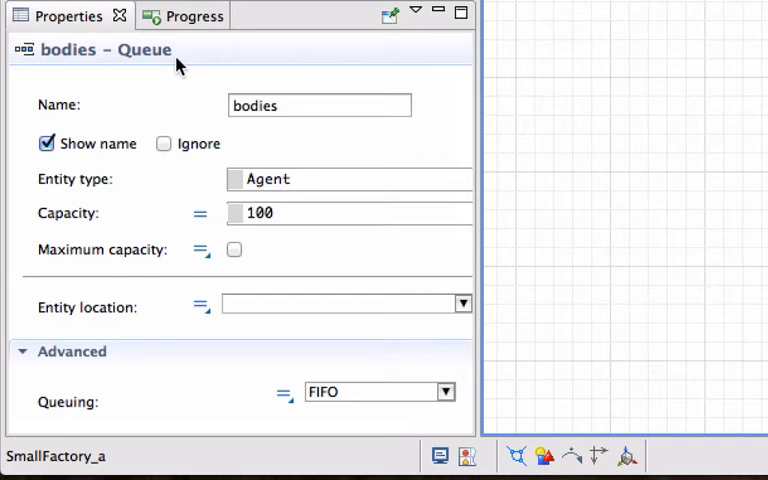
- Assign spaceBodyStorage as the bodies queue's entity location
scroll("down", 3)
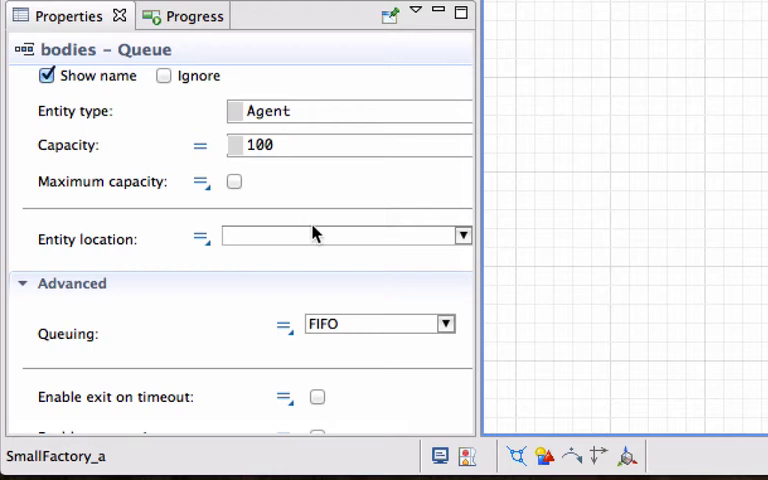
scroll("down", 3)
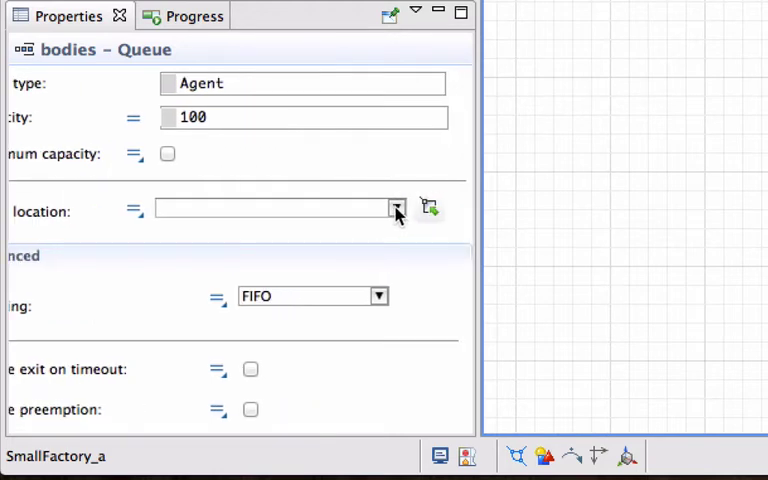
left_click(396, 208)
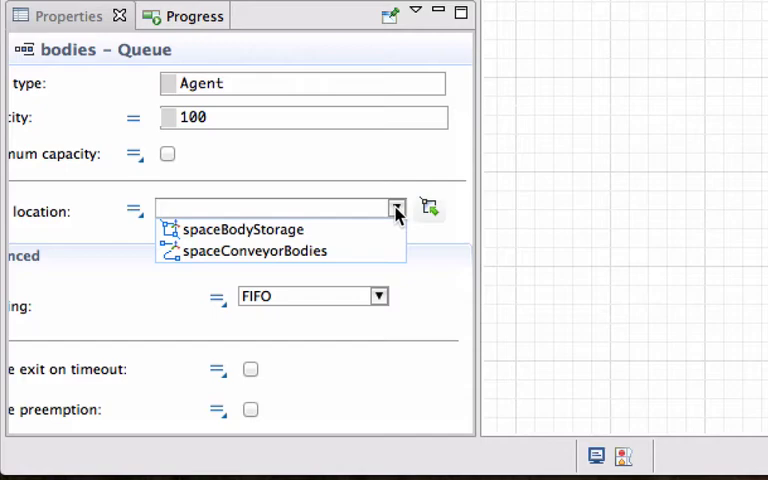
mouse_move(280, 228)
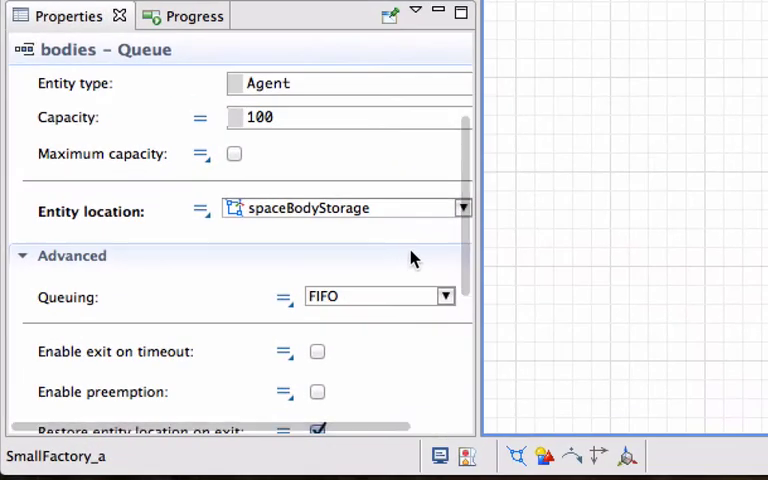
scroll("down", 3)
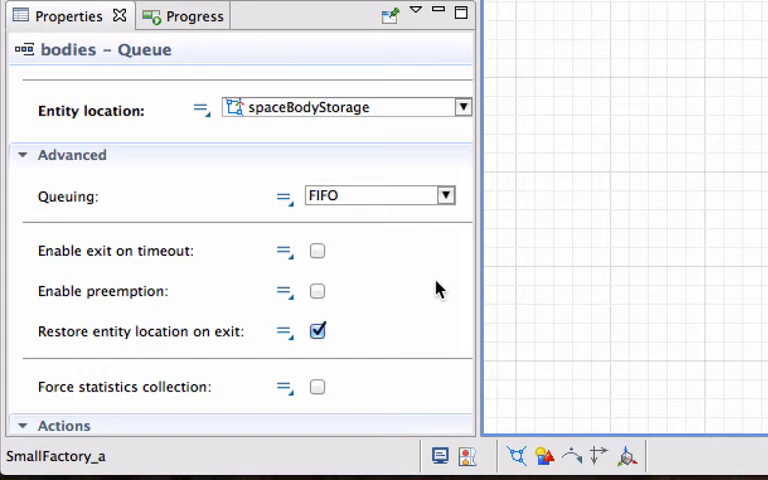
scroll("down", 3)
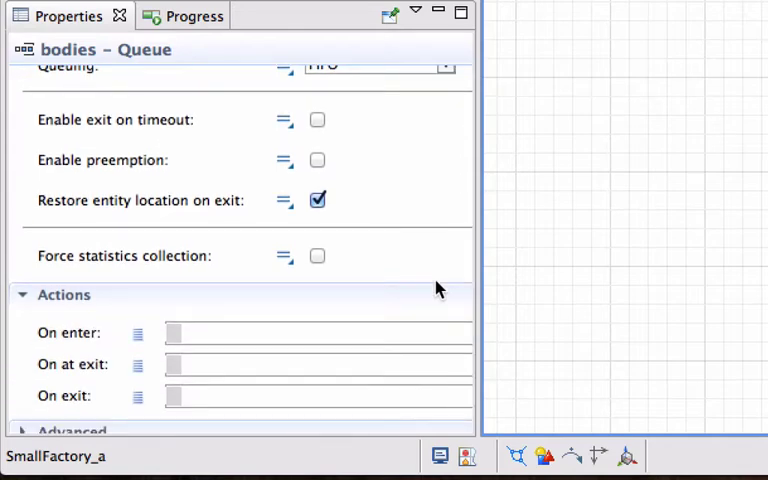
scroll("down", 3)
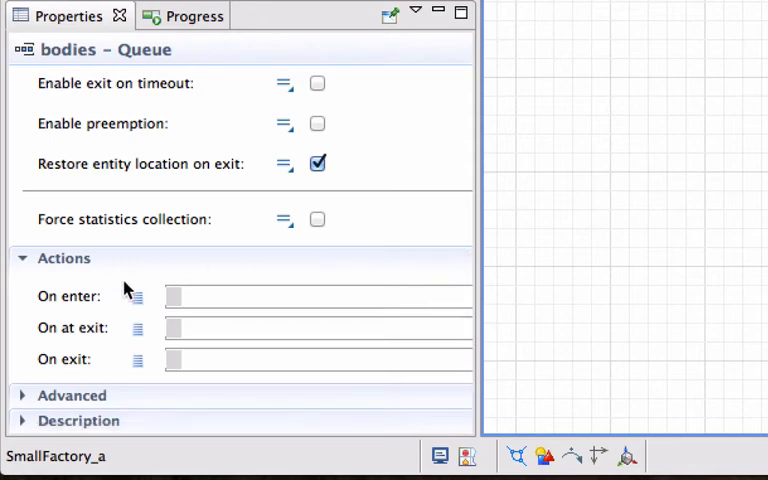
mouse_move(240, 384)
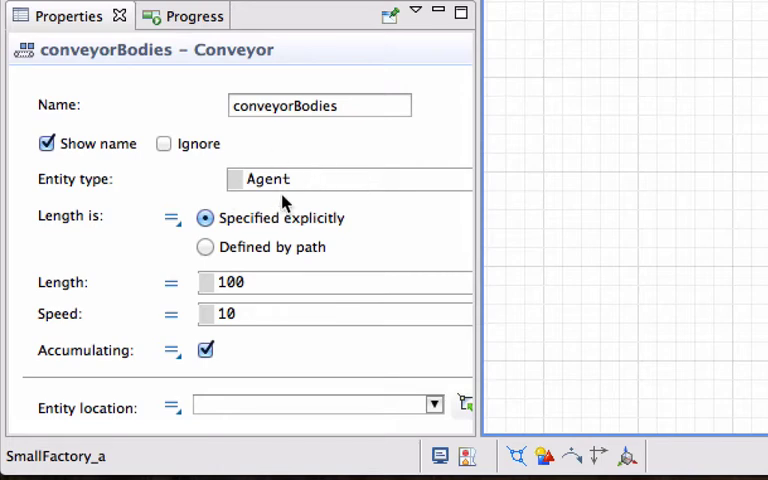
mouse_move(160, 232)
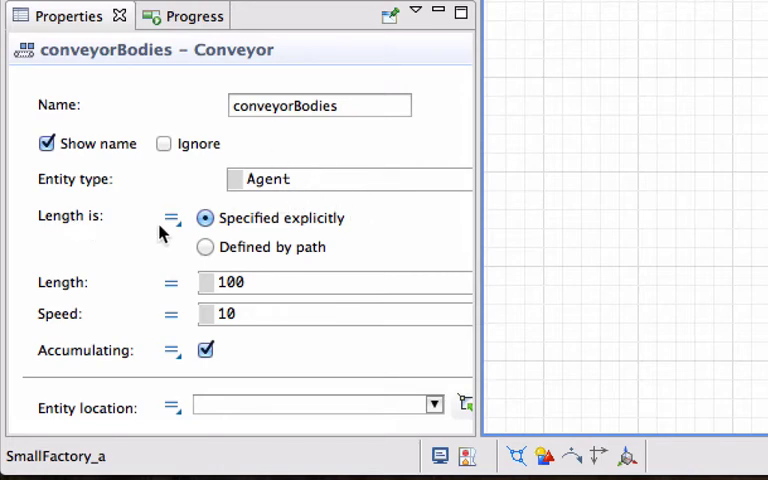
- Set conveyorBodies length to Defined by path, keeping speed 10
left_click(204, 246)
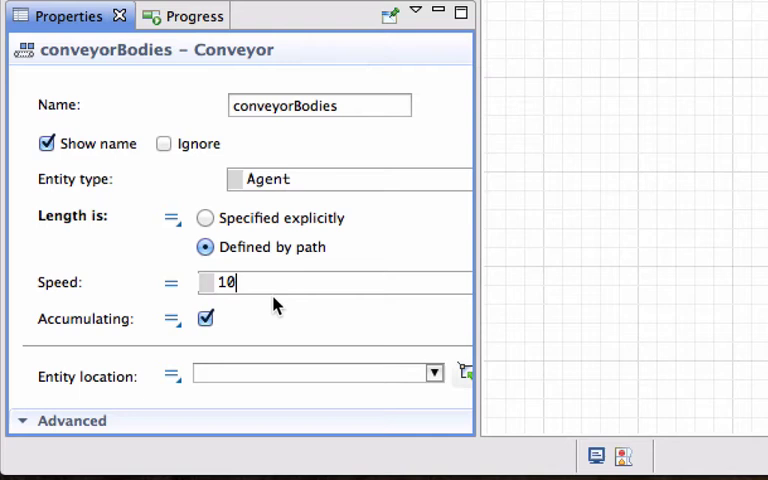
mouse_move(330, 302)
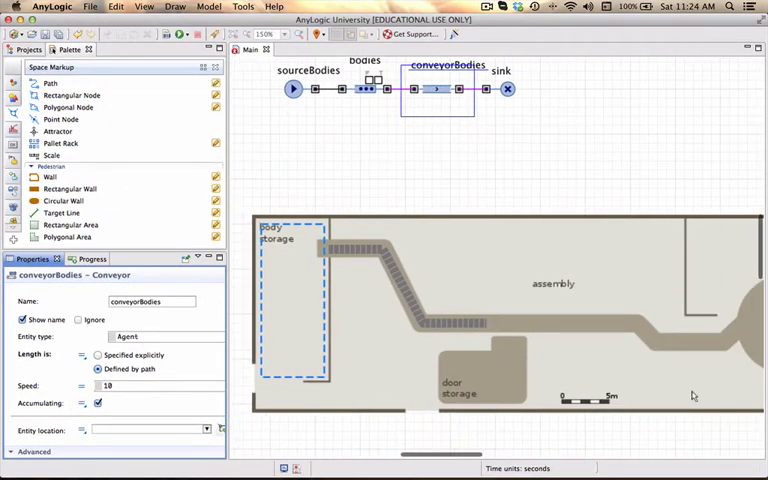
mouse_move(598, 366)
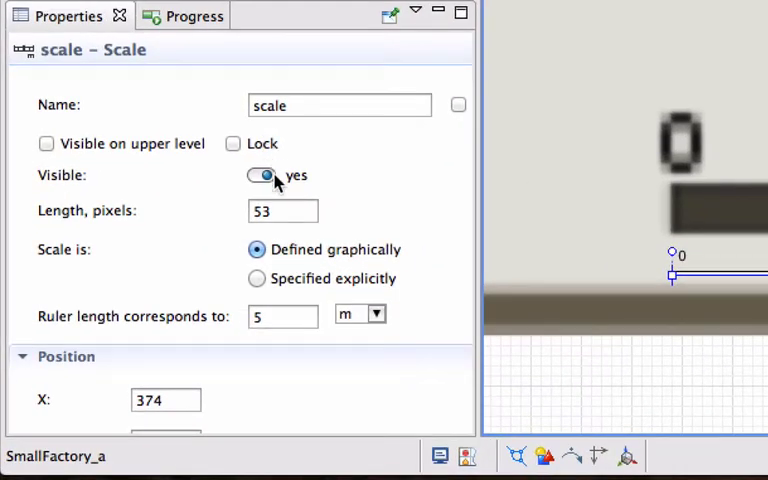
- Set the scale element's Visible toggle to no, keeping 53 pixels per 5 m
left_click(260, 176)
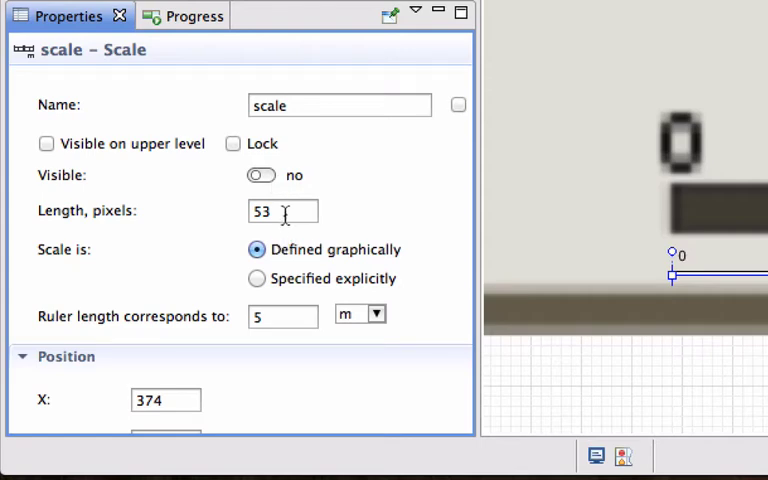
scroll("down", 3)
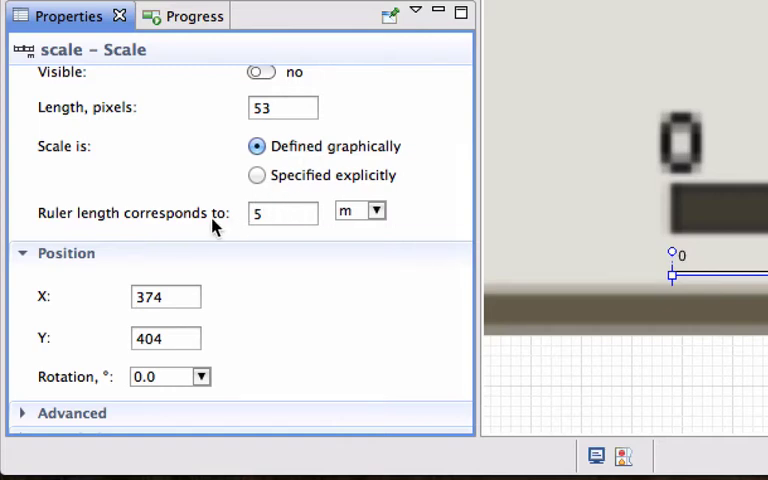
mouse_move(652, 292)
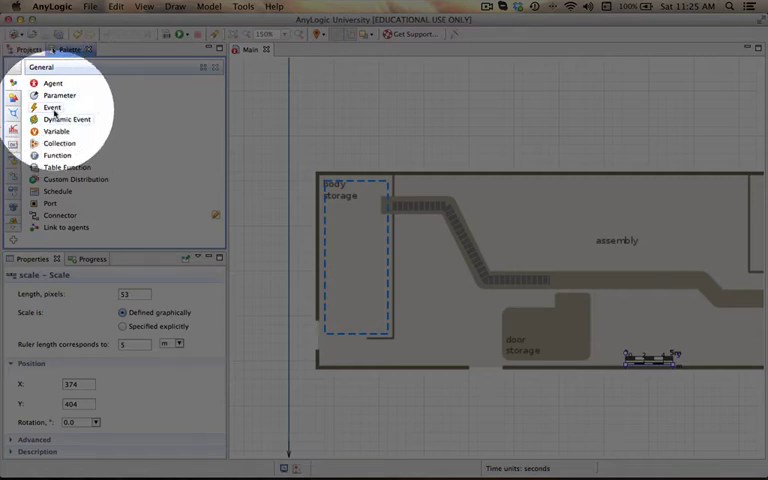
- Place a new double variable under the body storage area of the layout
left_click_drag(56, 132, 300, 360)
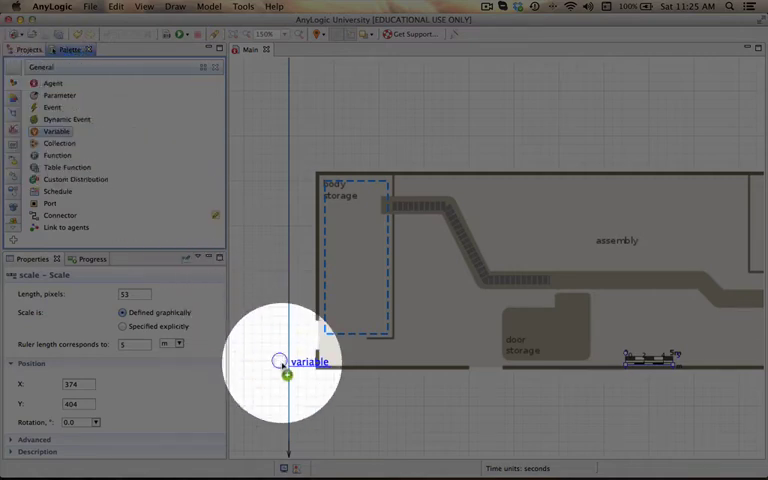
left_click_drag(304, 360, 350, 386)
type("v")
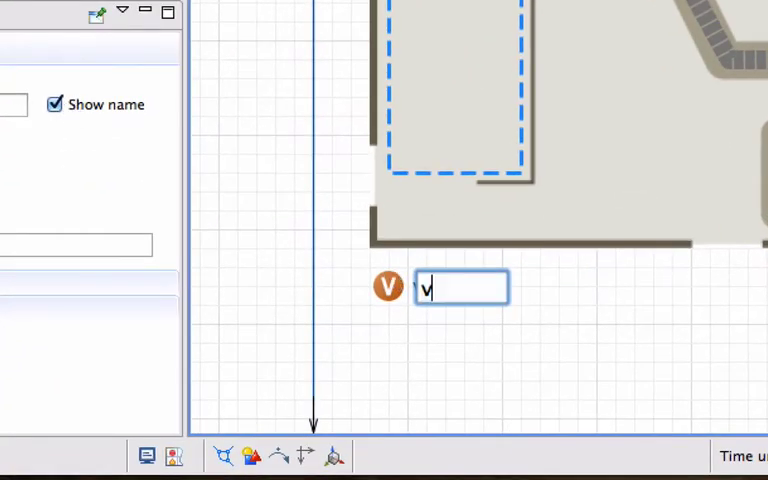
type("ariable")
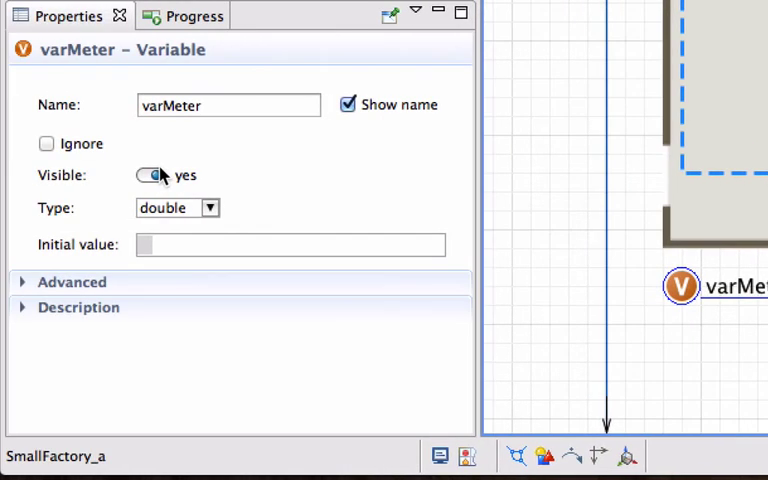
left_click(150, 176)
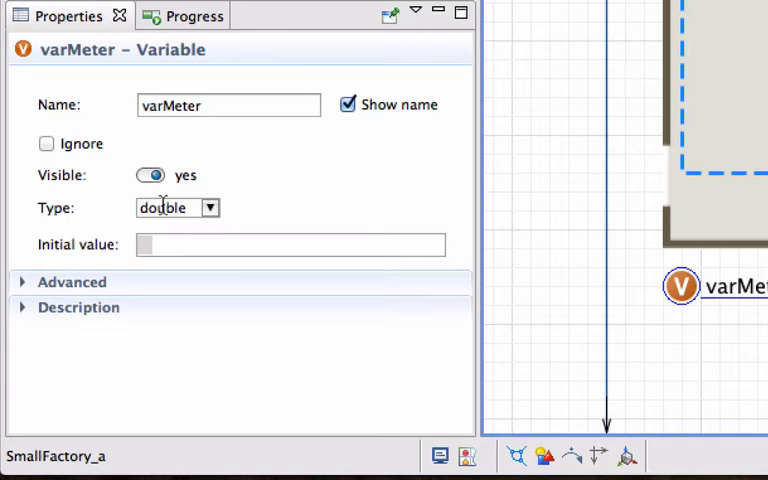
mouse_move(220, 228)
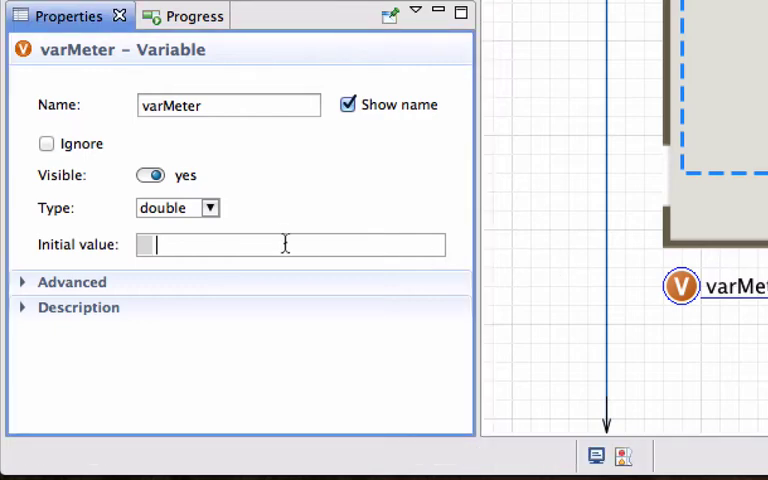
- Set its initial value to scale.getPixelsPerUnit(LENGTH_UNIT_METER) using code completion
type("sco")
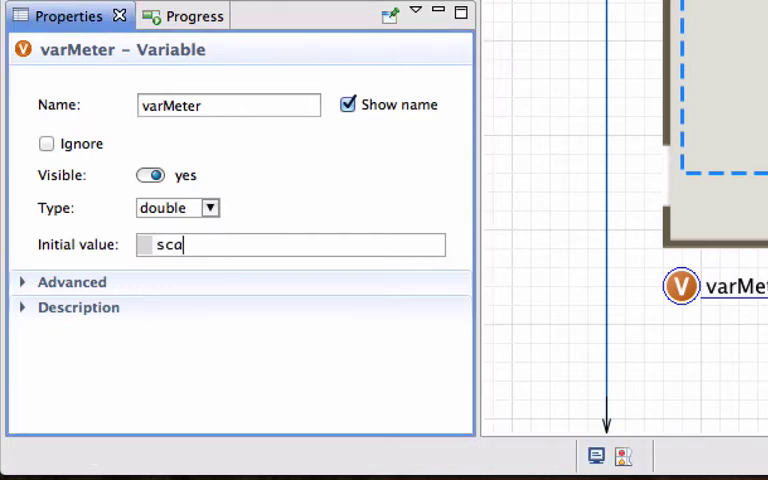
key("Ctrl+Space")
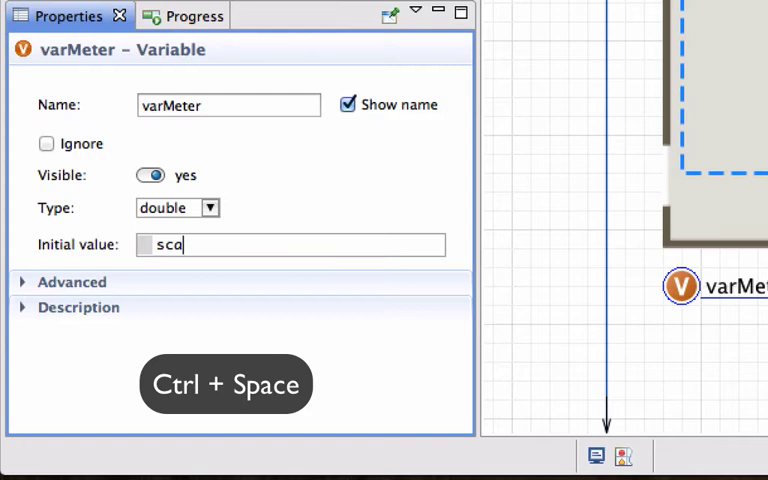
key("ctrl+space")
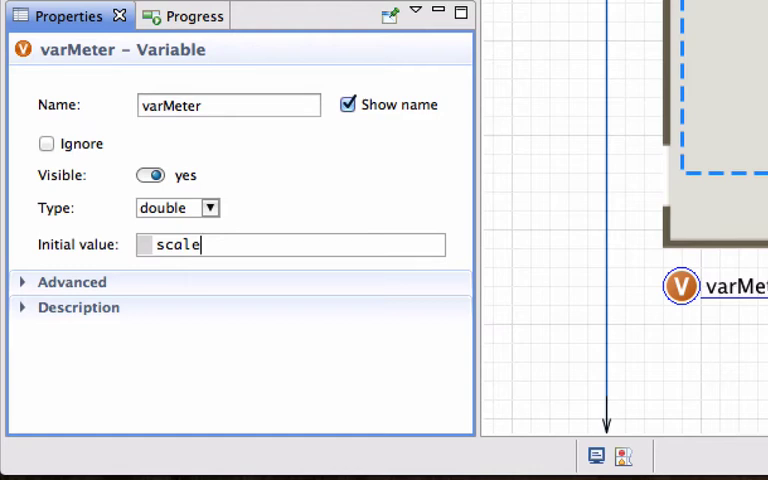
type(".")
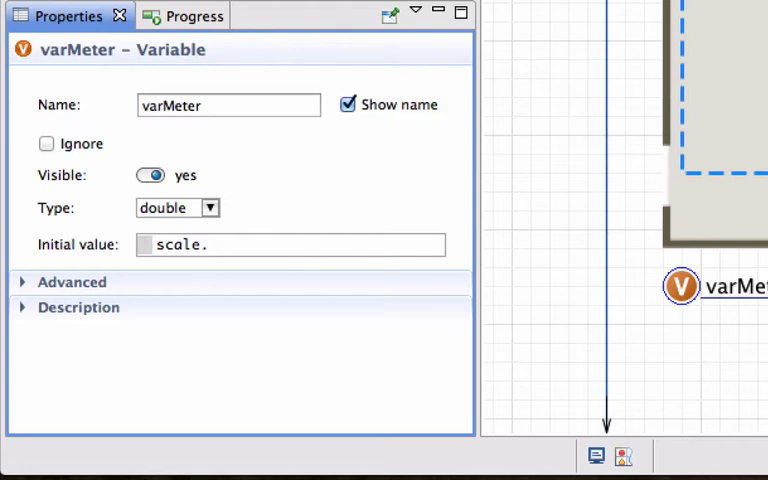
key("Ctrl+Space")
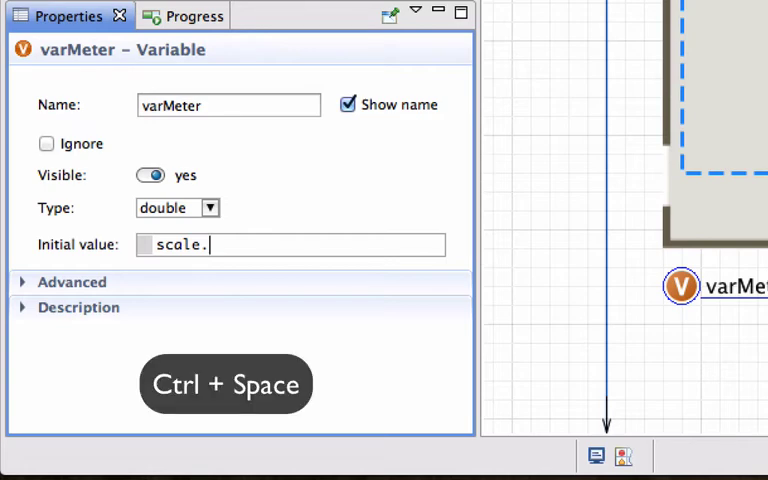
key("ctrl+space")
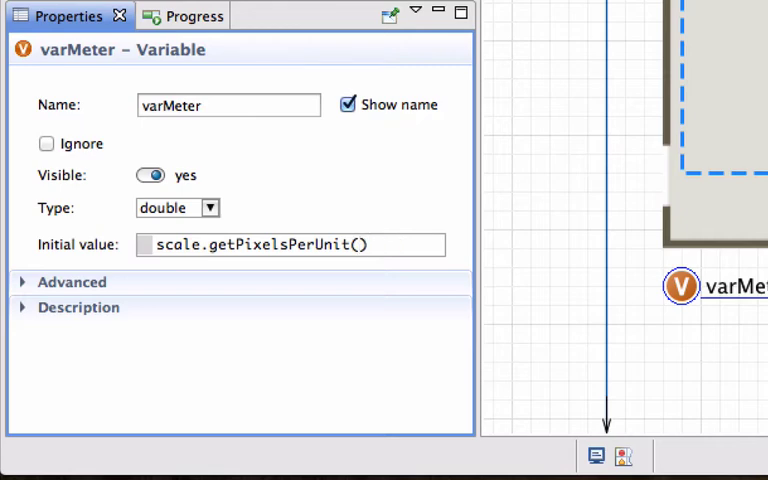
type("Len")
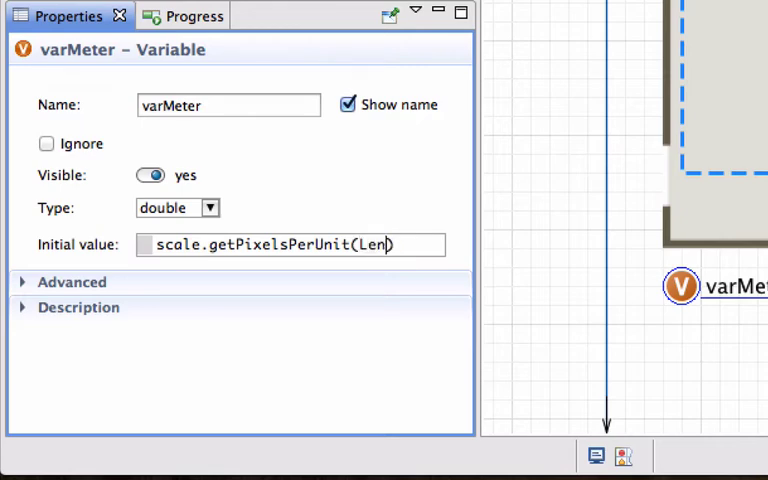
type("Len")
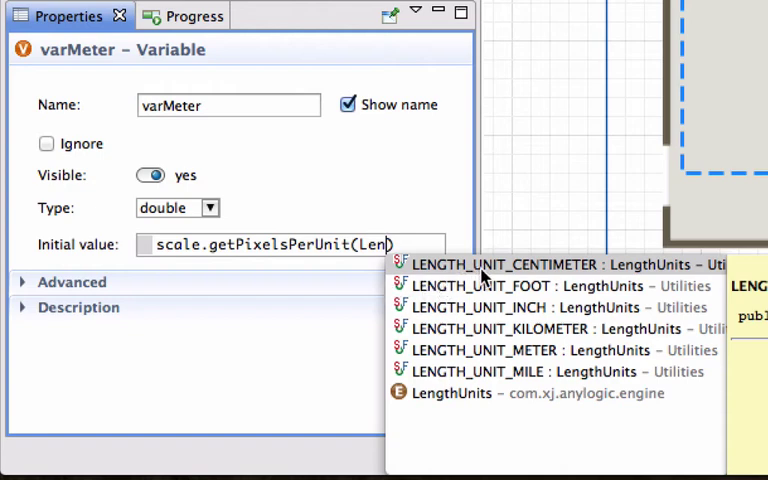
mouse_move(544, 300)
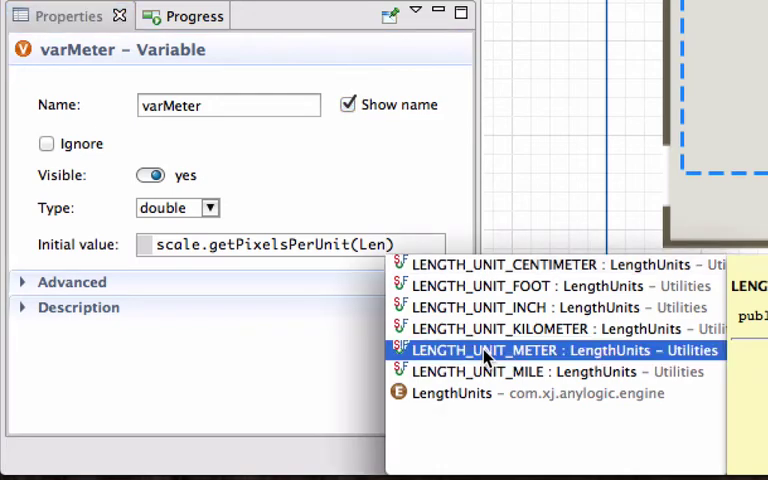
left_click(488, 350)
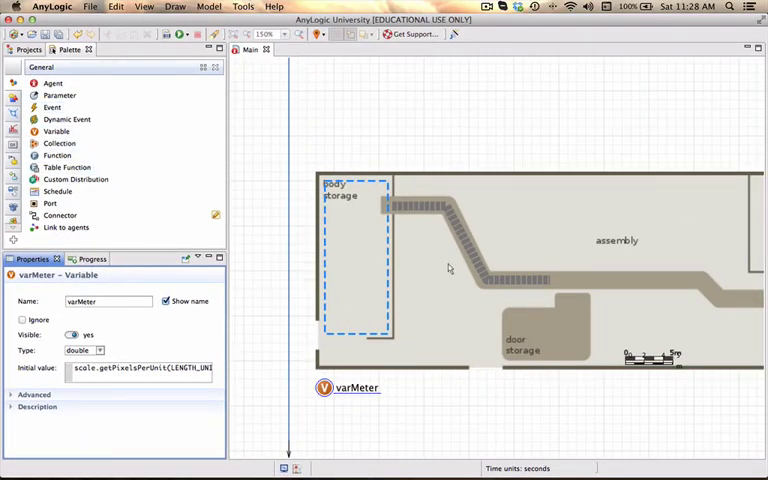
- Select conveyorBodies and start its speed expression as 1*varMeter
left_click(440, 210)
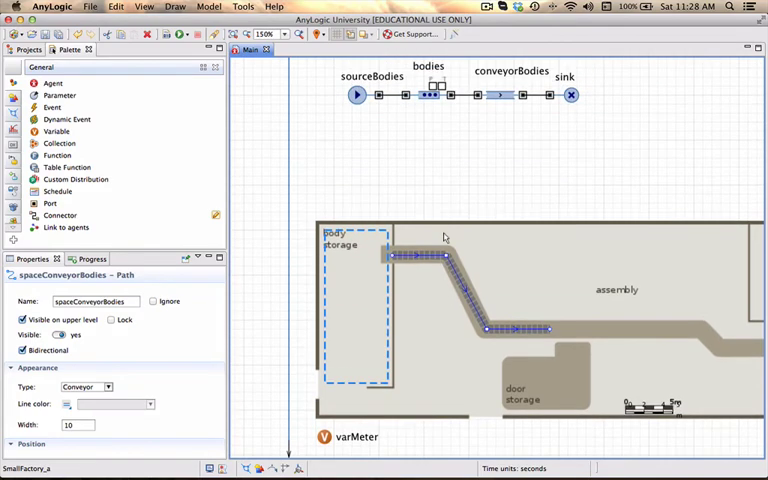
left_click(500, 120)
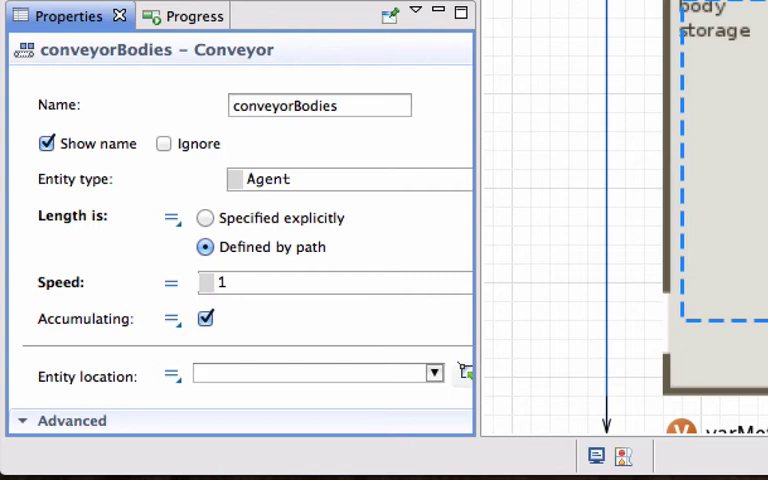
mouse_move(184, 228)
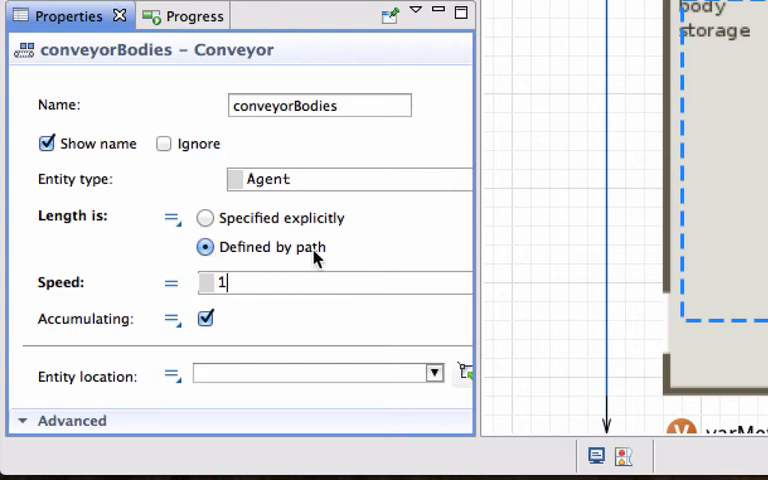
mouse_move(316, 260)
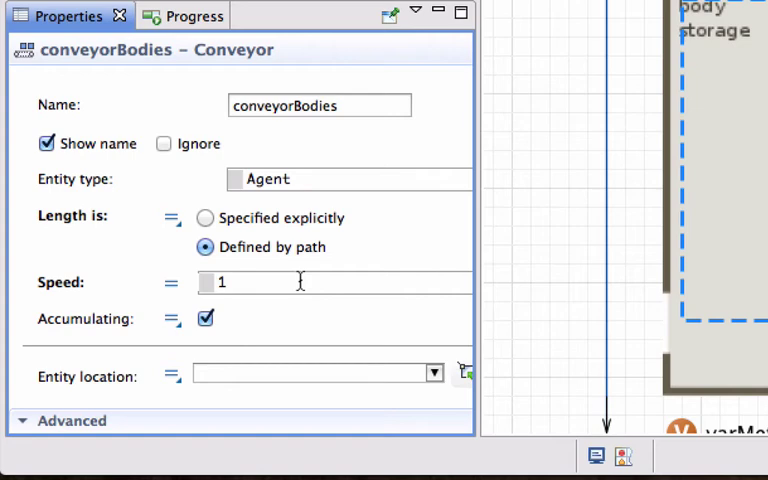
type("*")
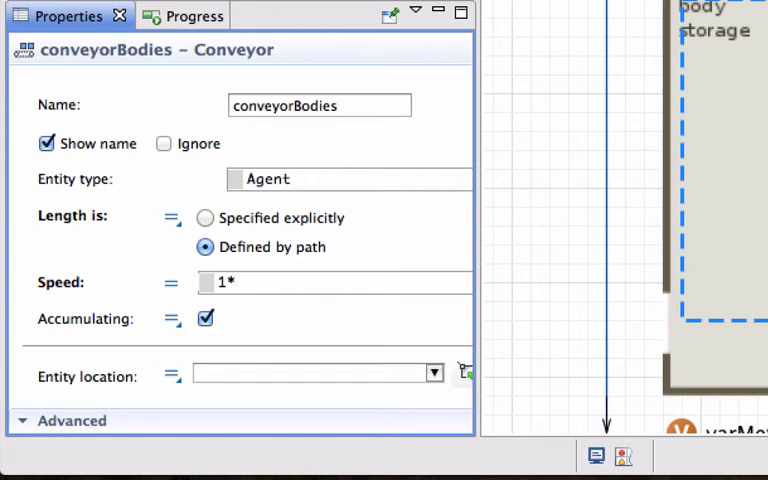
type("varM")
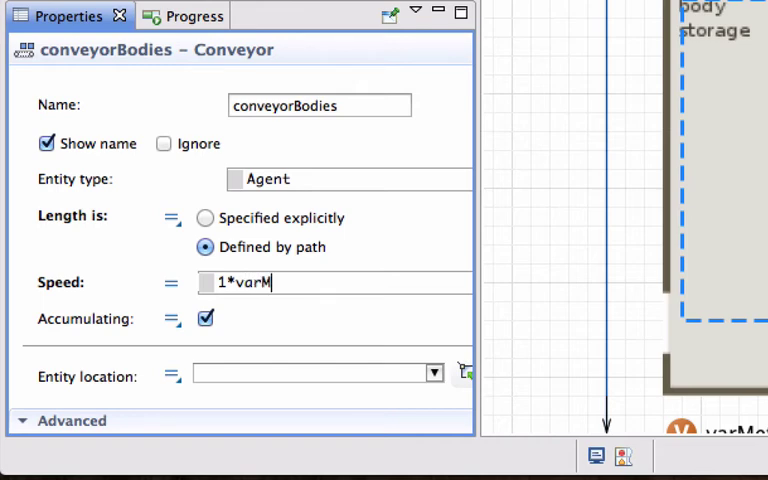
key("ctrl+space")
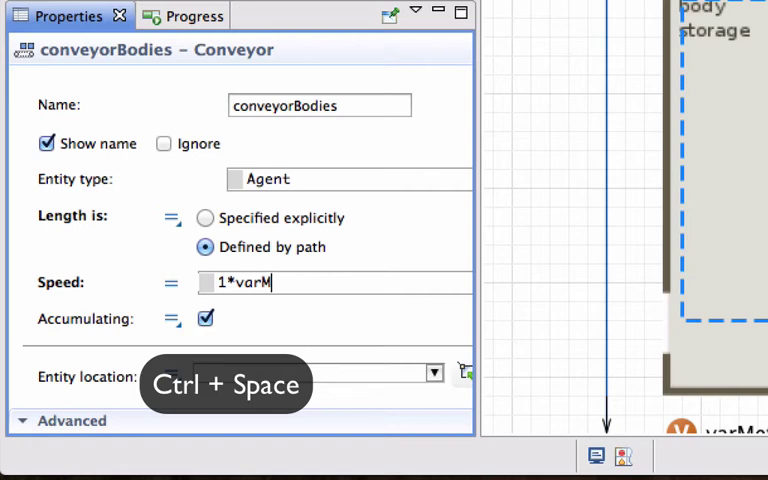
key("ctrl+space")
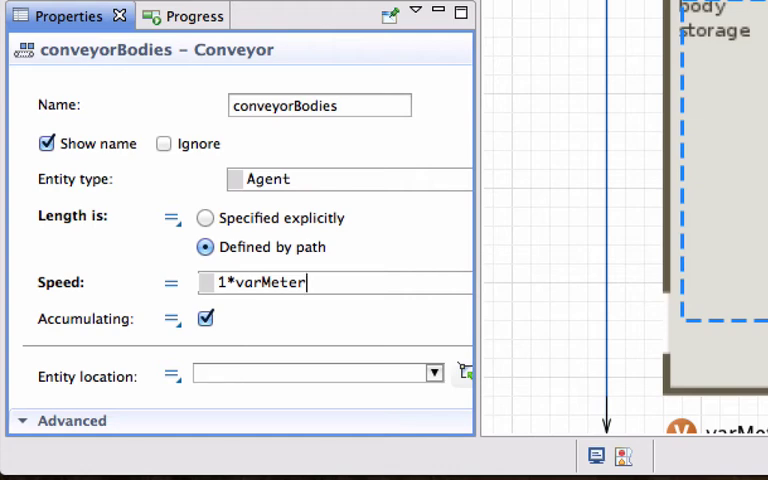
- Complete the speed as 1*varMeter per second and expand Advanced settings
type("/")
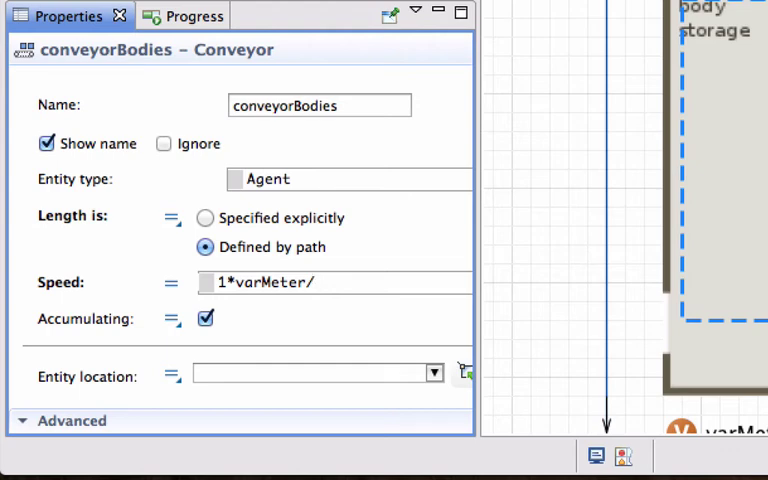
left_click(300, 282)
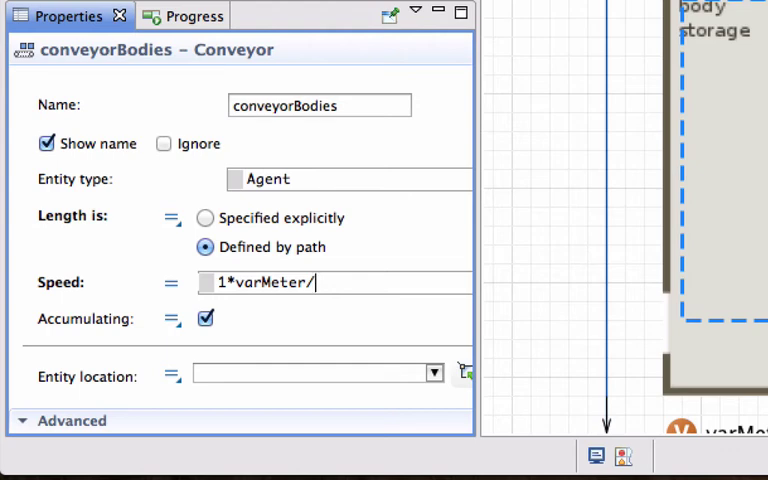
type("sec")
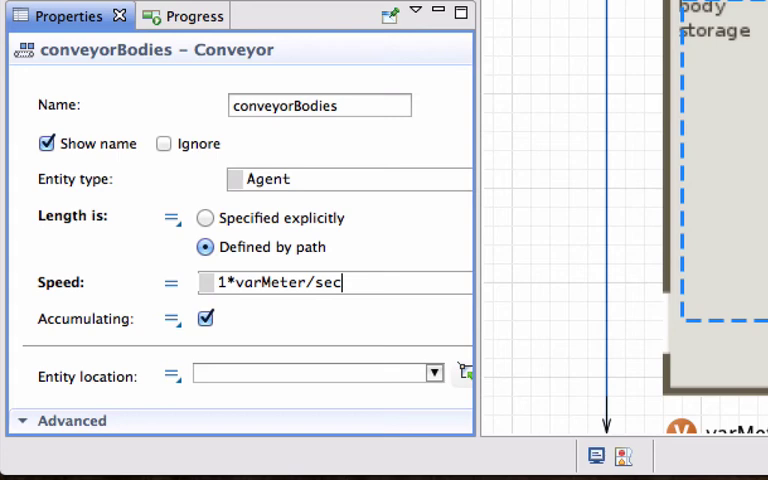
key("ctrl+space")
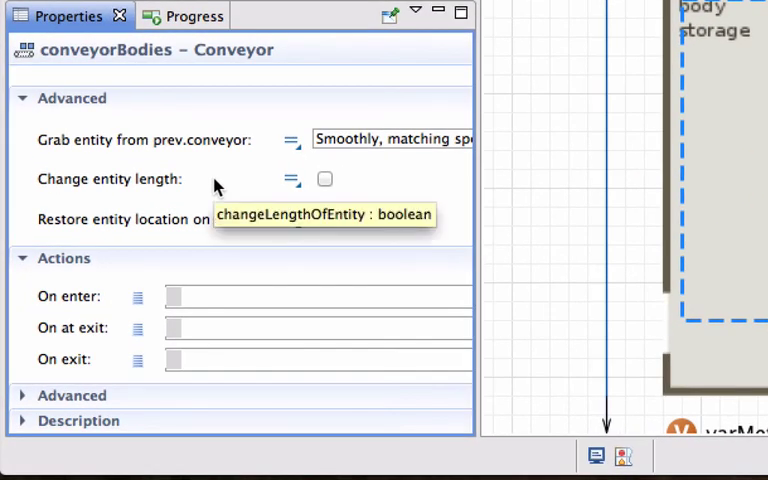
- Enable Change entity length and replace 10 with 0.5*varMeter via completion
left_click(324, 180)
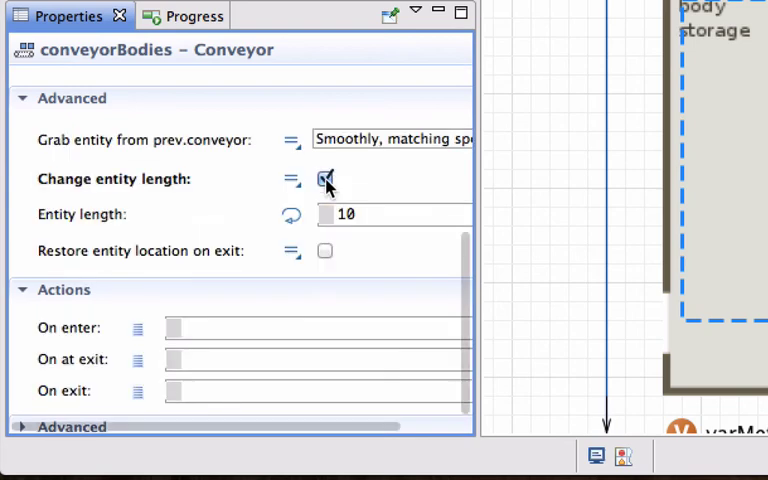
left_click(356, 214)
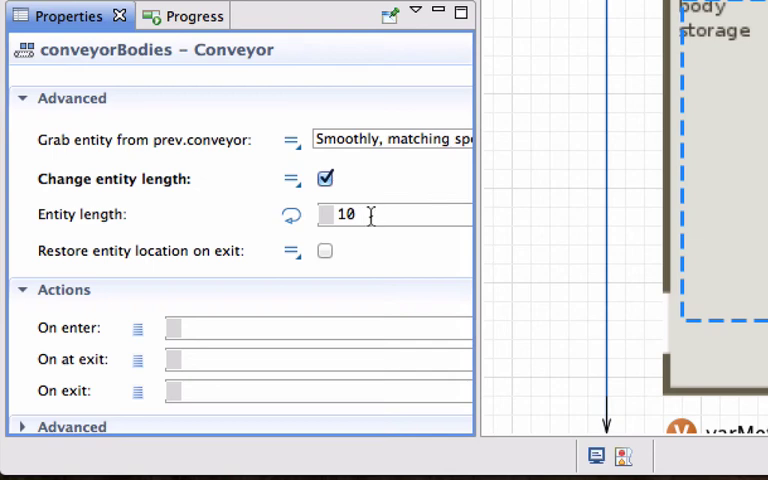
double_click(348, 214)
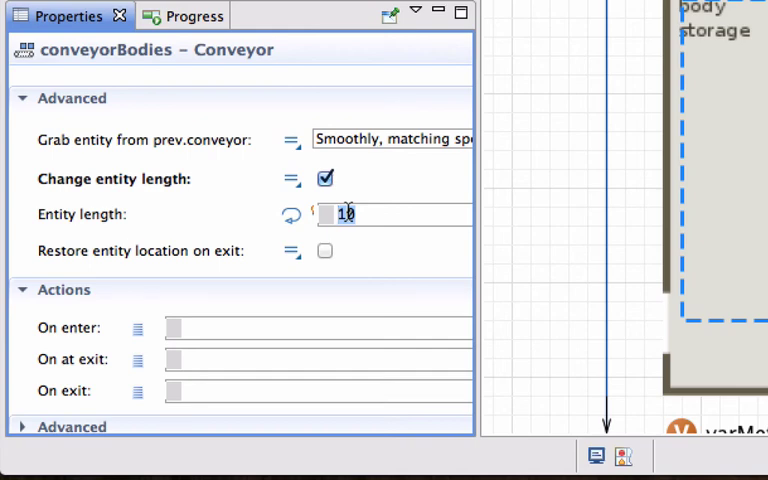
type("0.5*")
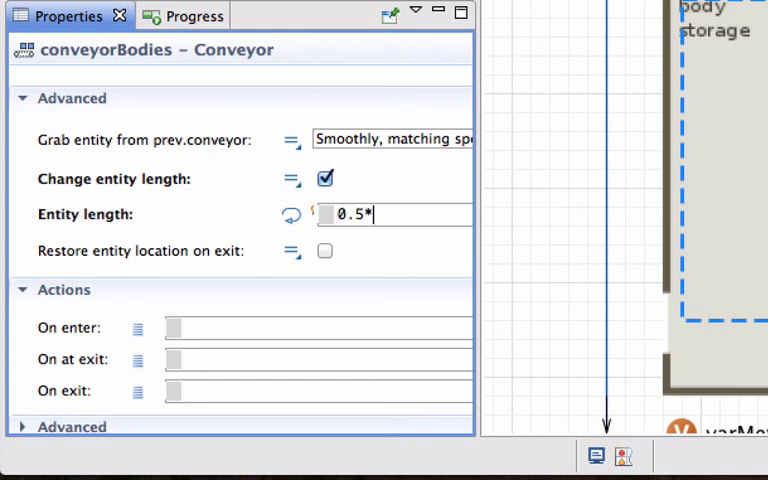
type("vae")
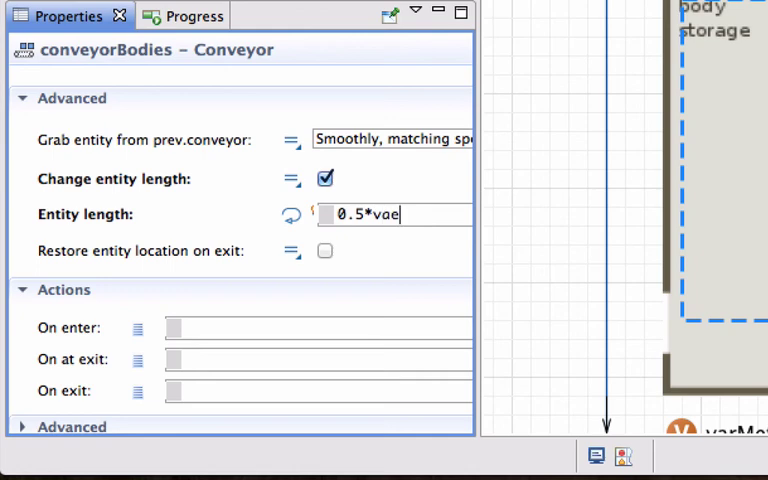
key("Ctrl+Space")
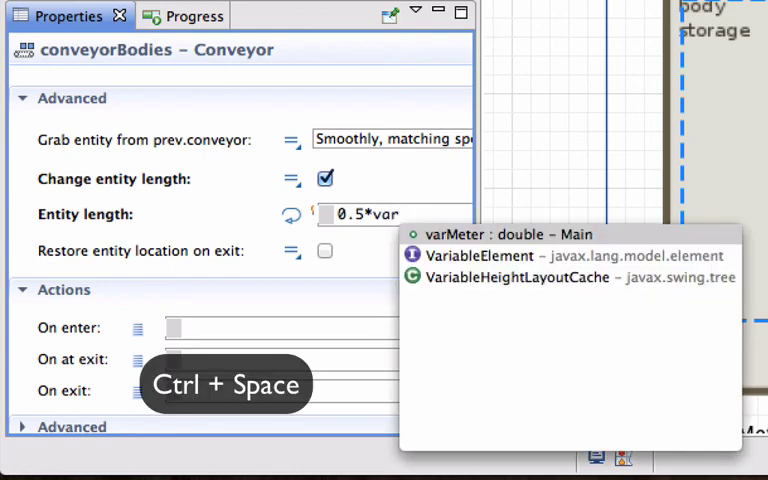